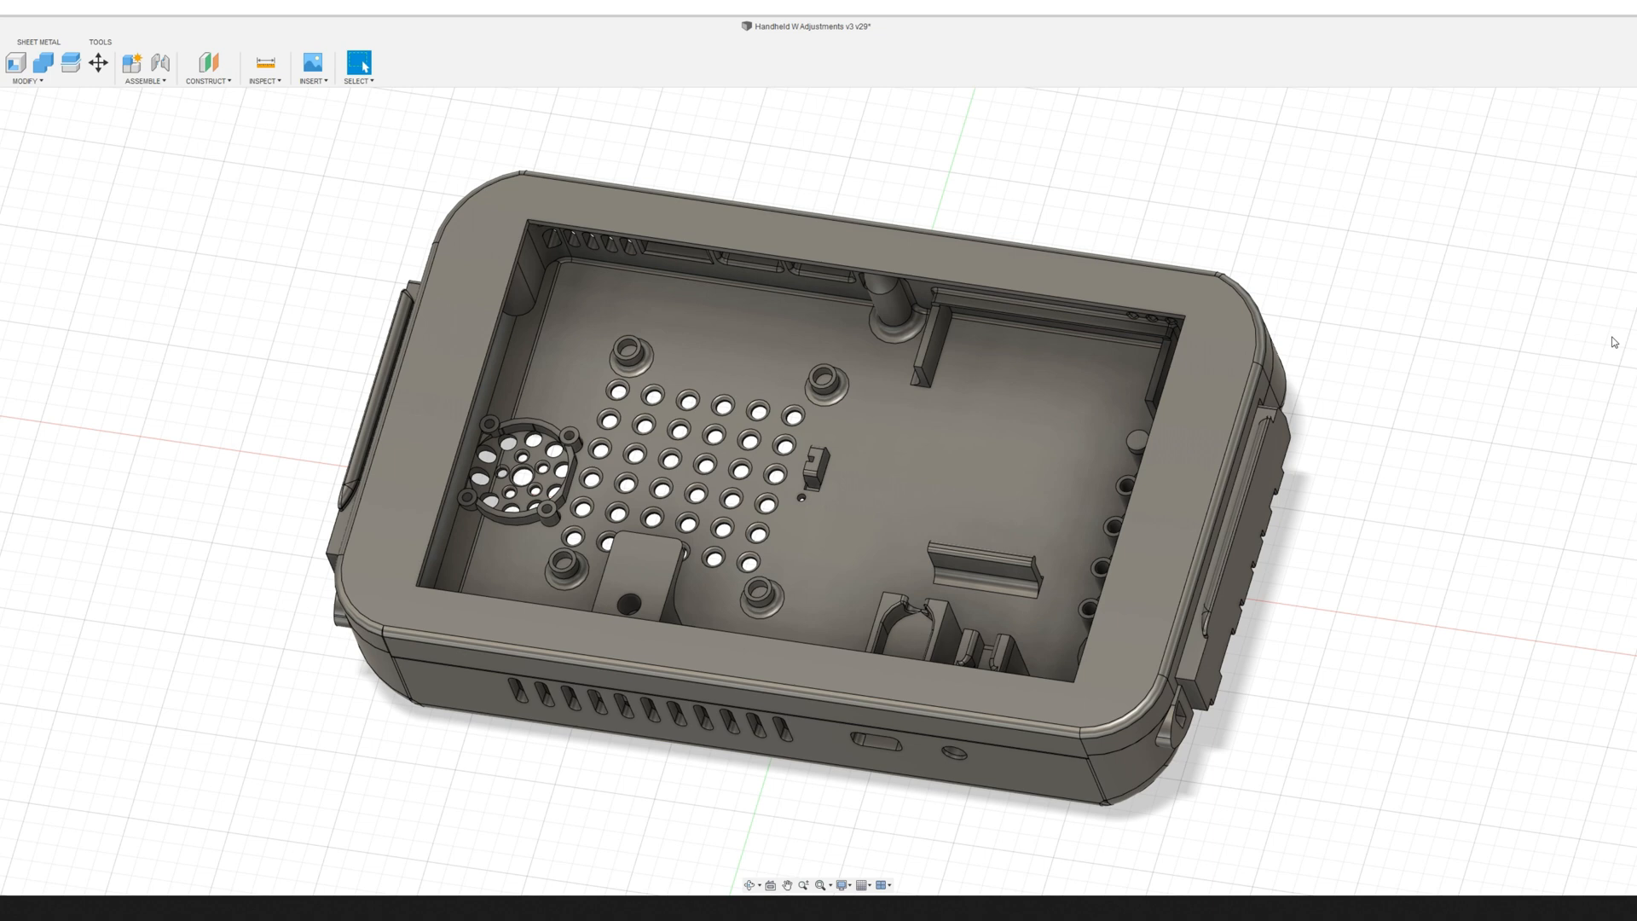
{"action": "mouse_move", "coordinate": [654, 104]}
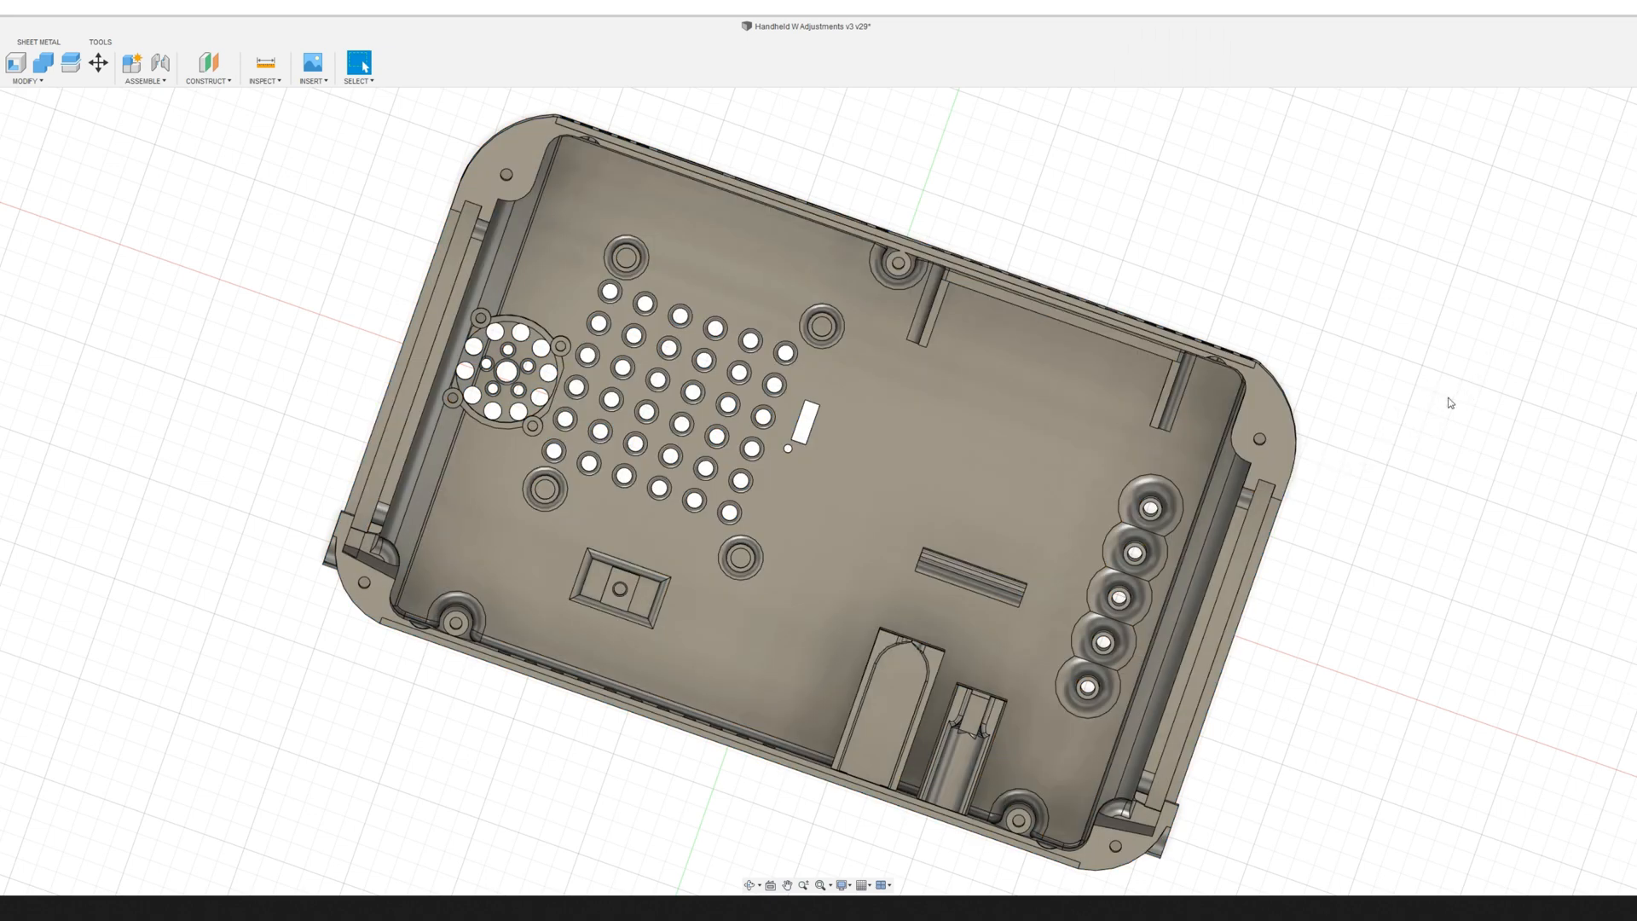
{"action": "mouse_move", "coordinate": [1248, 289]}
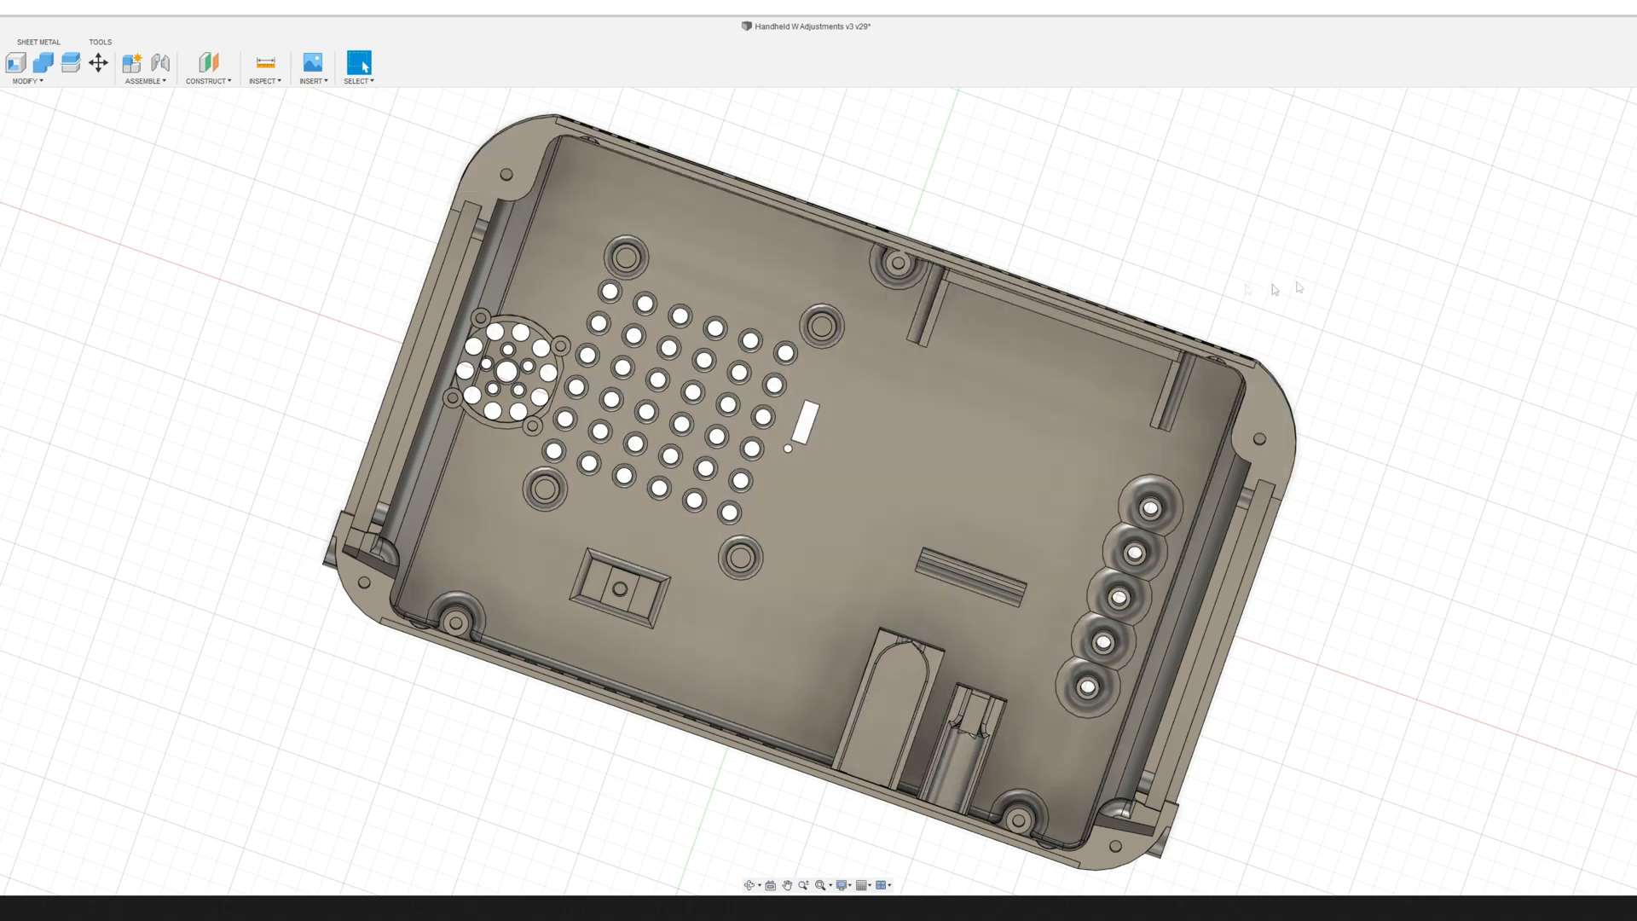